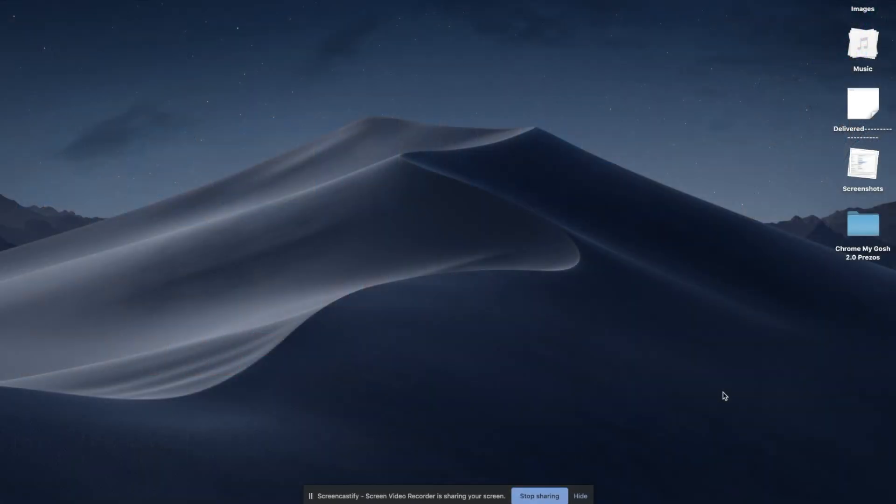
{"action": "mouse_move", "coordinate": [616, 276]}
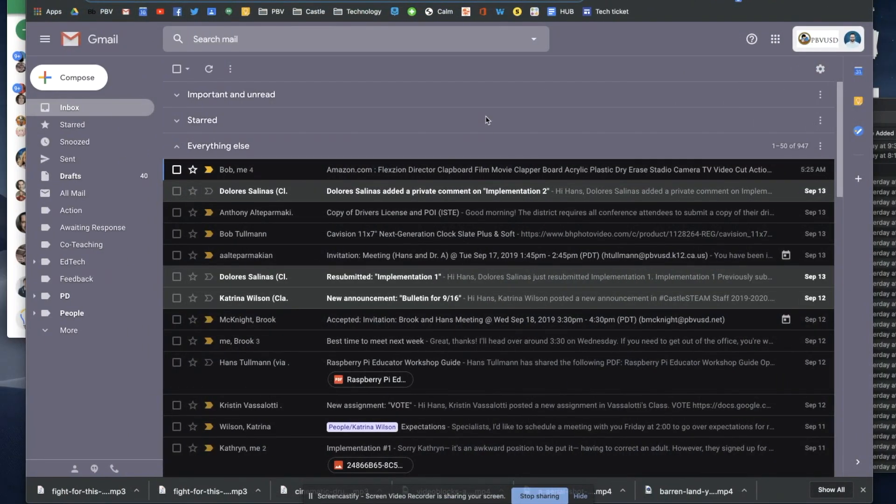
{"action": "mouse_move", "coordinate": [264, 39]}
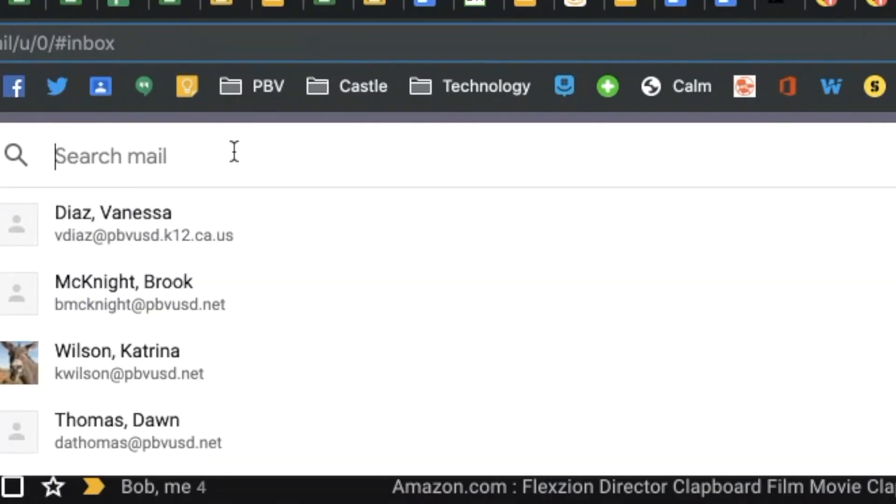
Search the mailbox with the query before:2019/09/14 to list older conversations
{"action": "type", "text": "before:"}
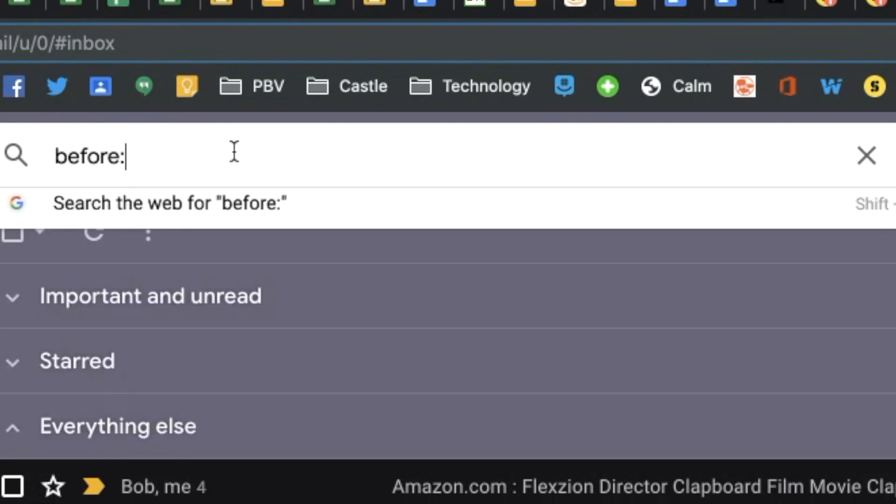
{"action": "type", "text": "2019"}
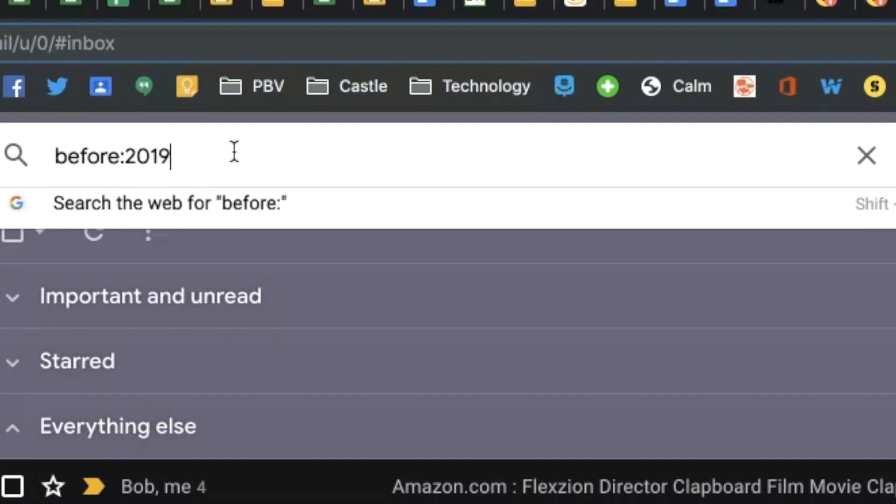
{"action": "type", "text": "/"}
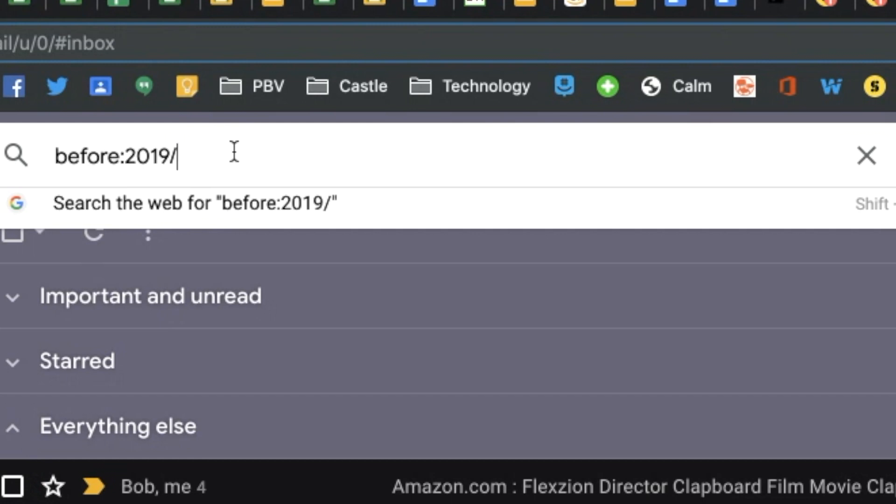
{"action": "type", "text": "09"}
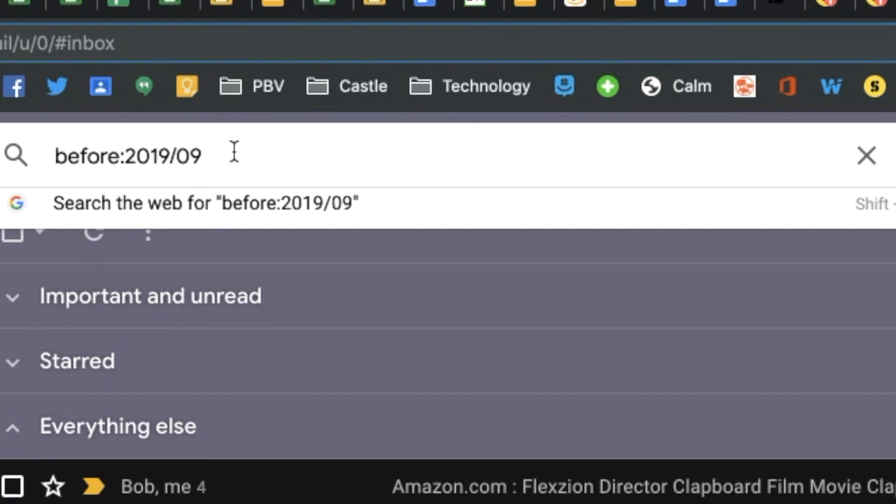
{"action": "type", "text": "/"}
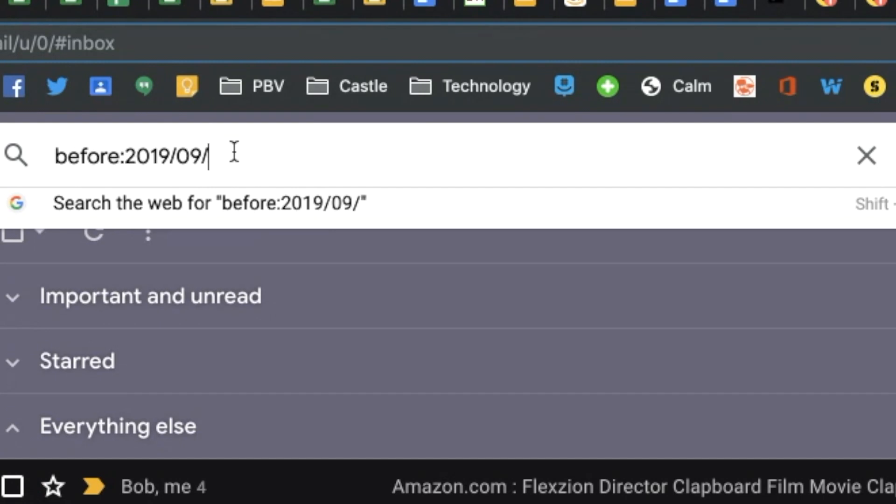
{"action": "type", "text": "14"}
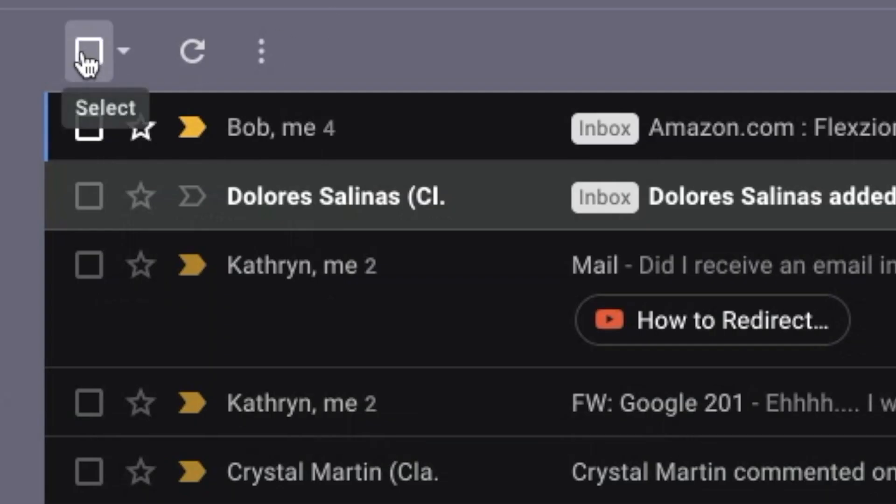
Select all 50 conversations on the current results page
{"action": "left_click", "coordinate": [88, 50]}
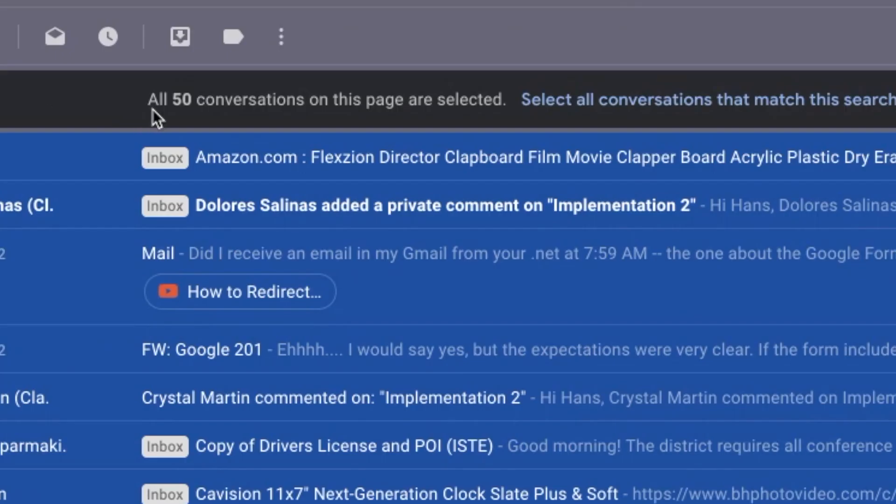
{"action": "mouse_move", "coordinate": [449, 123]}
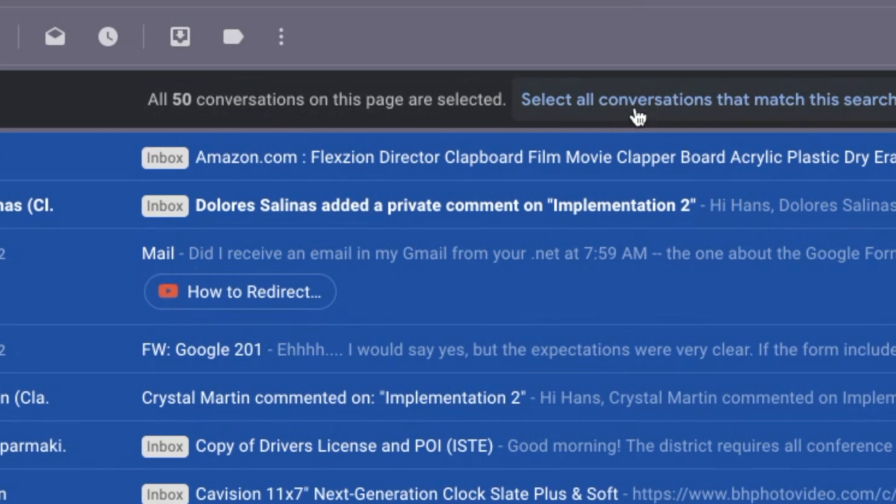
{"action": "mouse_move", "coordinate": [692, 111]}
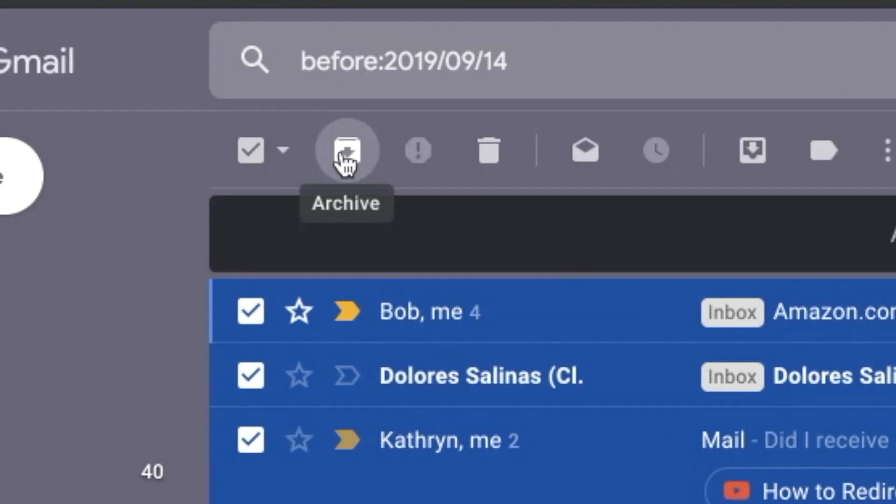
{"action": "mouse_move", "coordinate": [366, 172]}
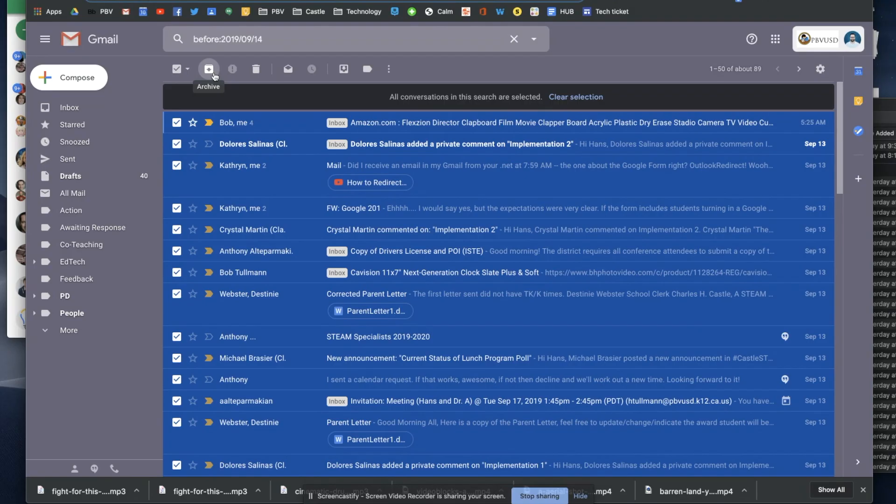
Archive every matching conversation and confirm the bulk action
{"action": "left_click", "coordinate": [208, 68]}
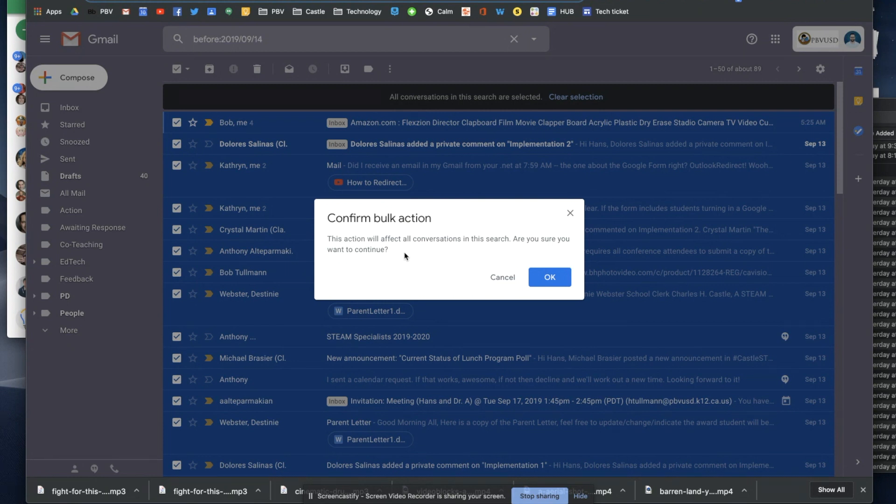
{"action": "mouse_move", "coordinate": [523, 272]}
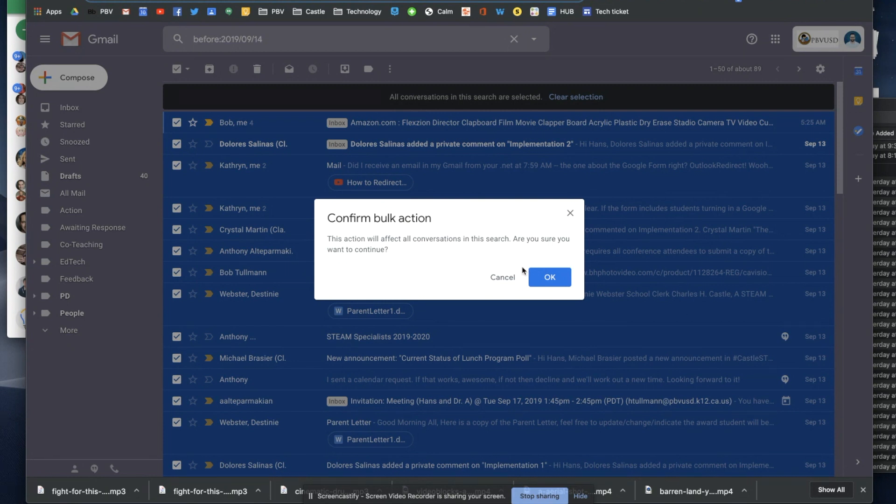
{"action": "left_click", "coordinate": [549, 277]}
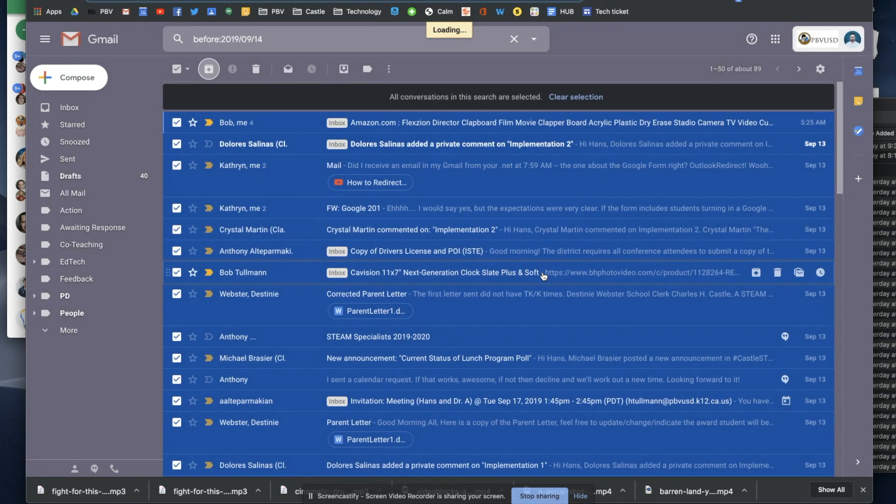
{"action": "mouse_move", "coordinate": [466, 40]}
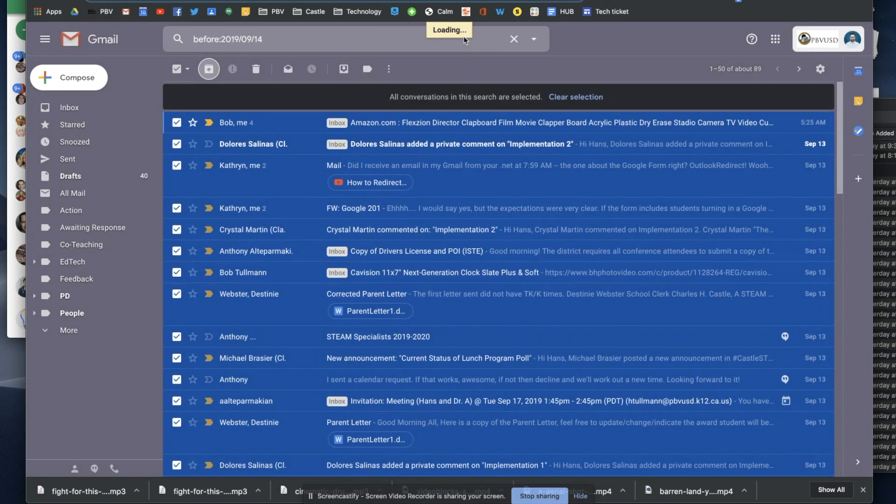
{"action": "mouse_move", "coordinate": [494, 75]}
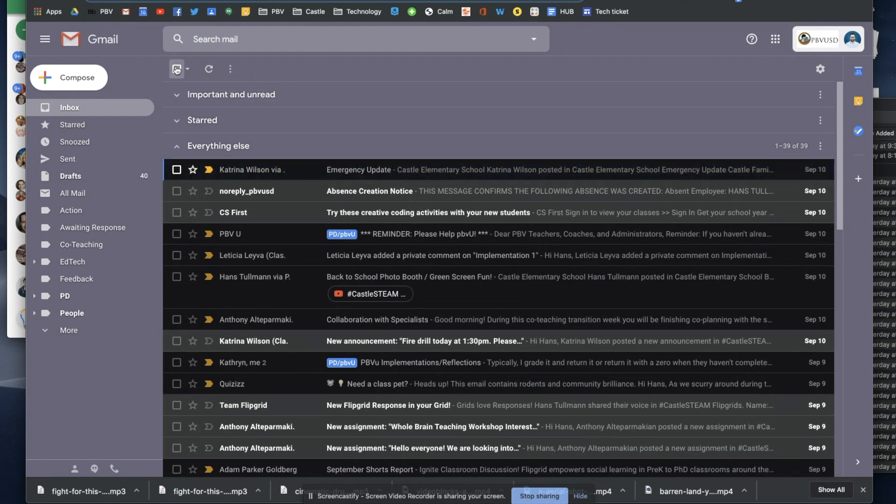
Select the 39 remaining inbox conversations and archive them, emptying the inbox
{"action": "left_click", "coordinate": [177, 69]}
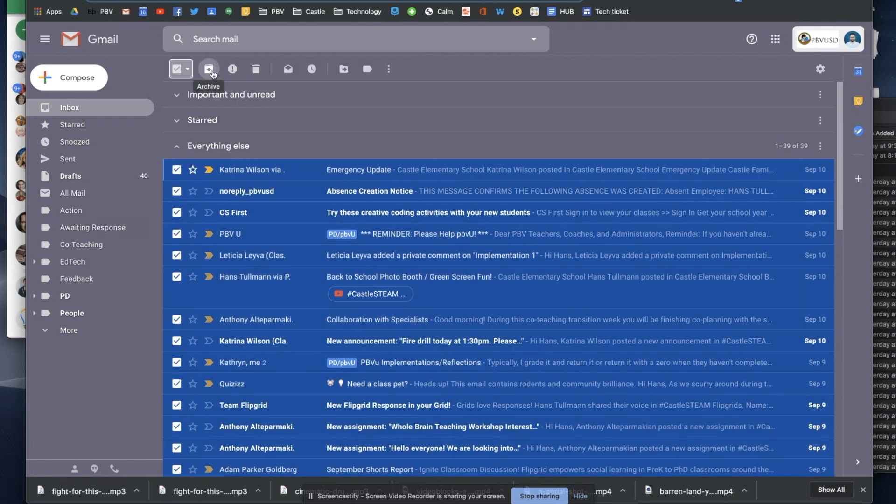
{"action": "left_click", "coordinate": [209, 69]}
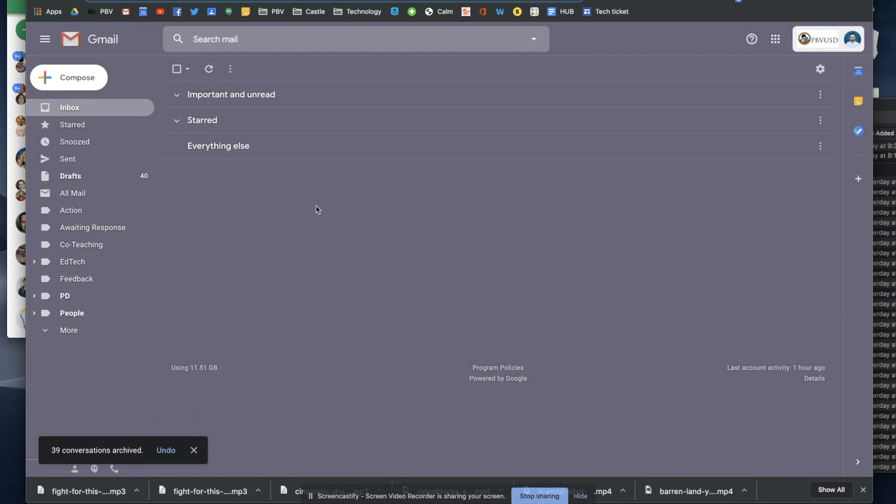
{"action": "mouse_move", "coordinate": [313, 240]}
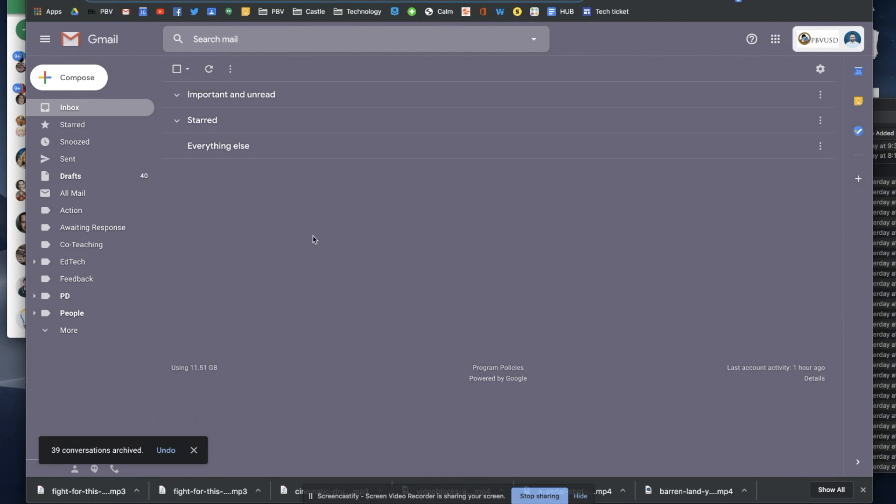